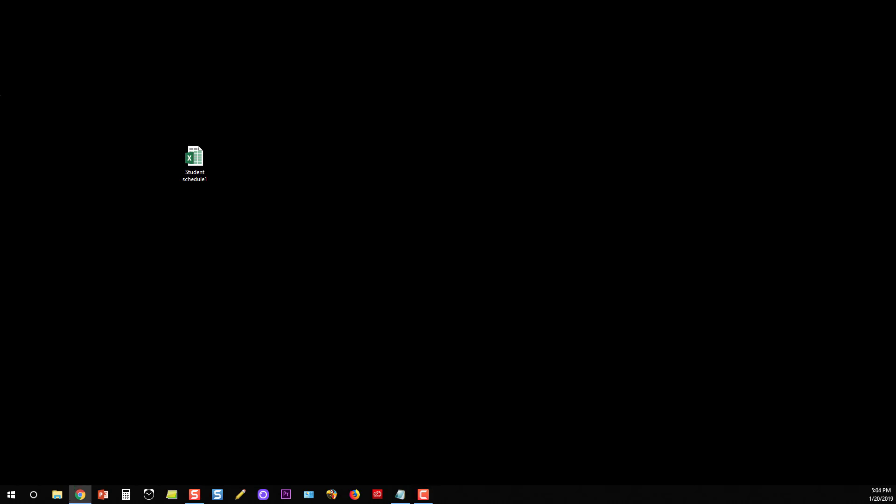
mouse_move(237, 201)
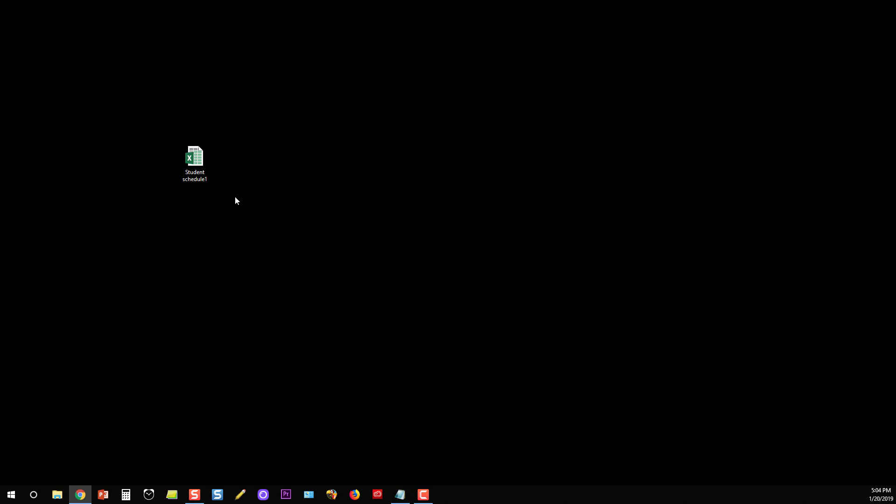
Step: Launch Student schedule1 (opens blank) and bring up Excel Options from the File menu
double_click(196, 157)
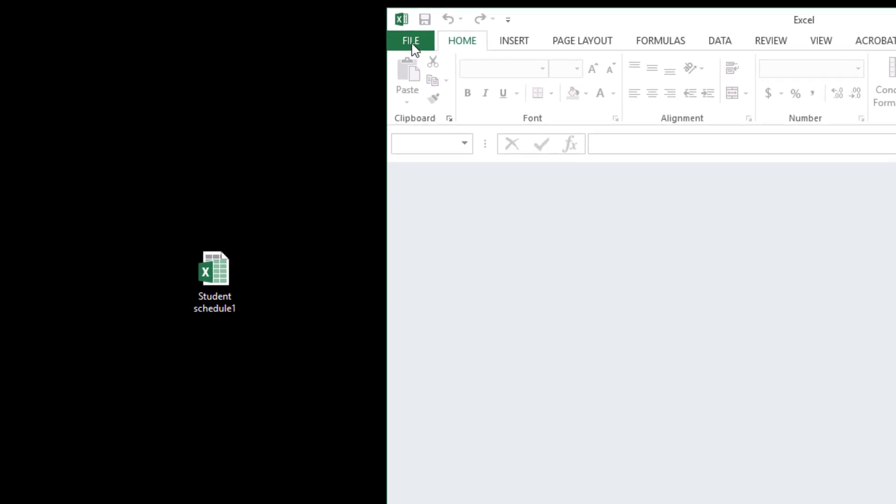
click(409, 40)
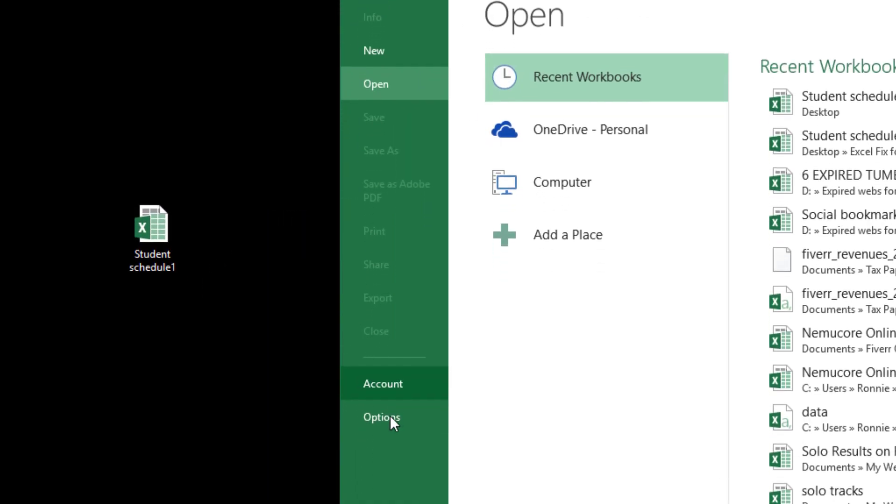
click(382, 417)
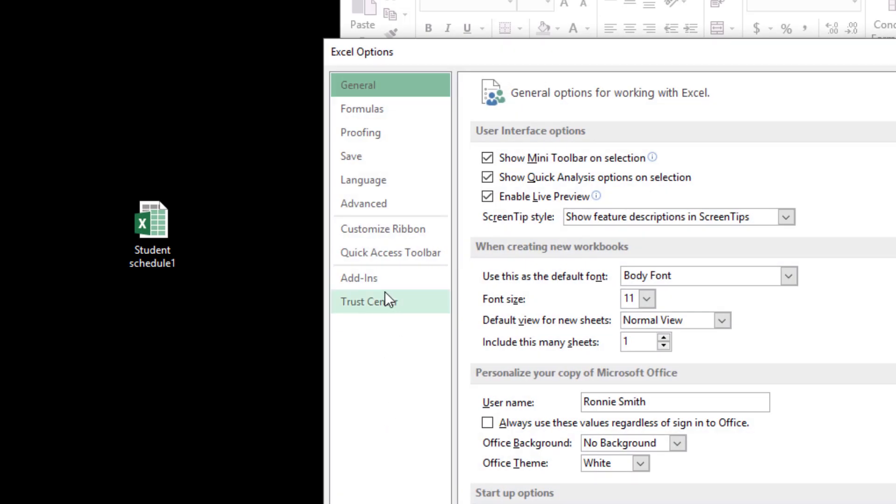
Step: In Advanced settings, uncheck 'Ignore other applications that use Dynamic Data Exchange (DDE)'
click(363, 204)
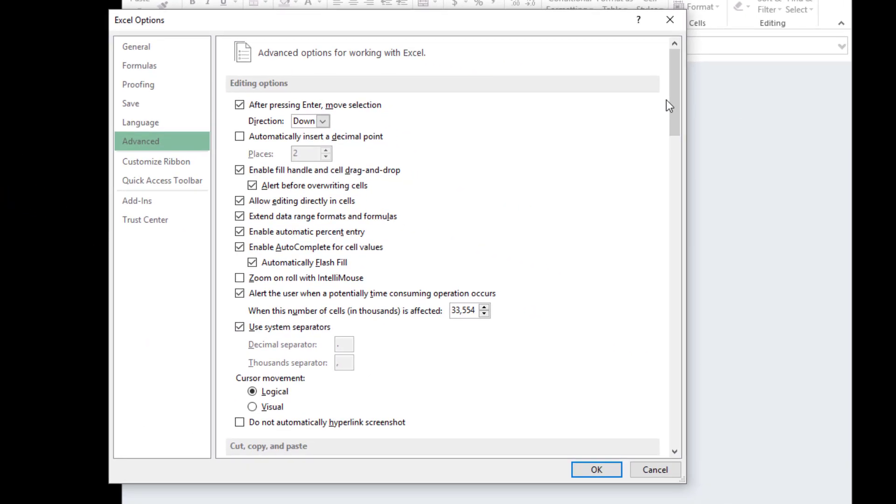
scroll(down, 3)
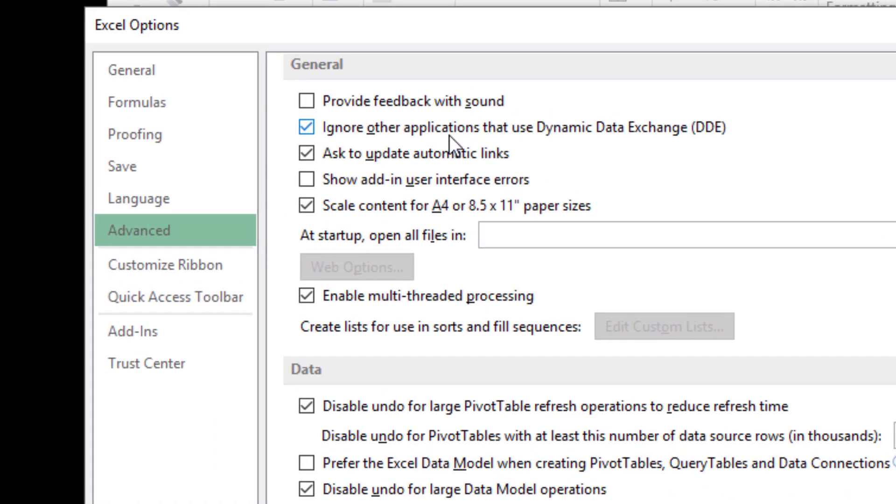
mouse_move(671, 148)
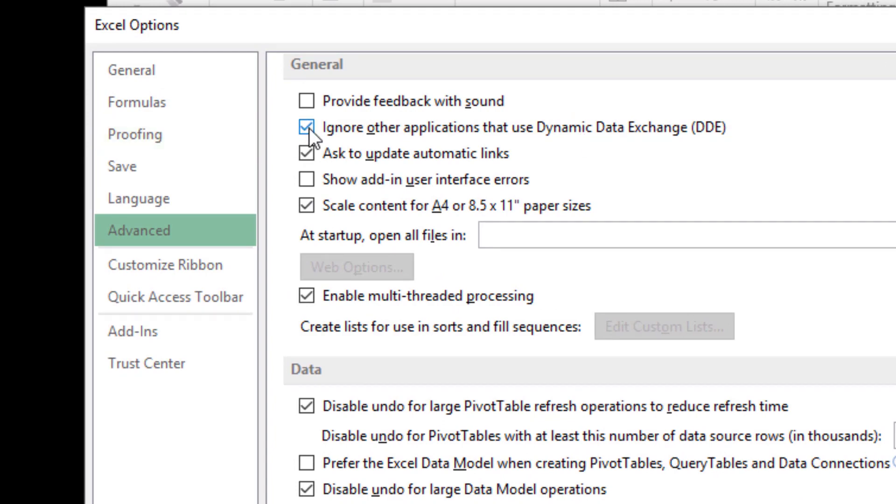
click(307, 128)
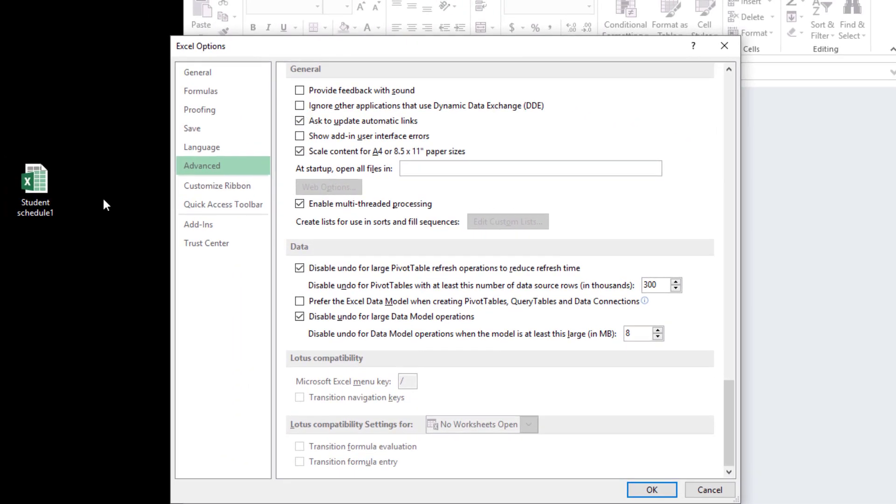
mouse_move(282, 178)
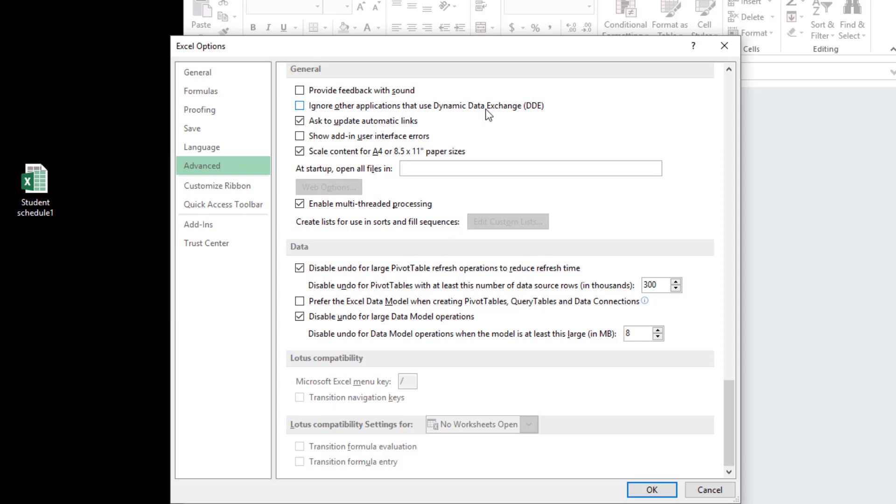
Step: Confirm the options with OK and reopen Student schedule1 so its Class Schedule sheet appears
click(651, 490)
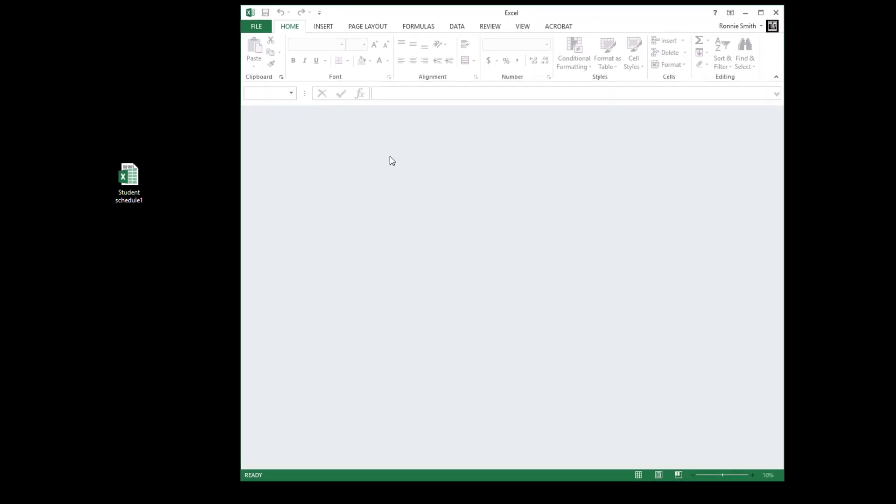
click(129, 179)
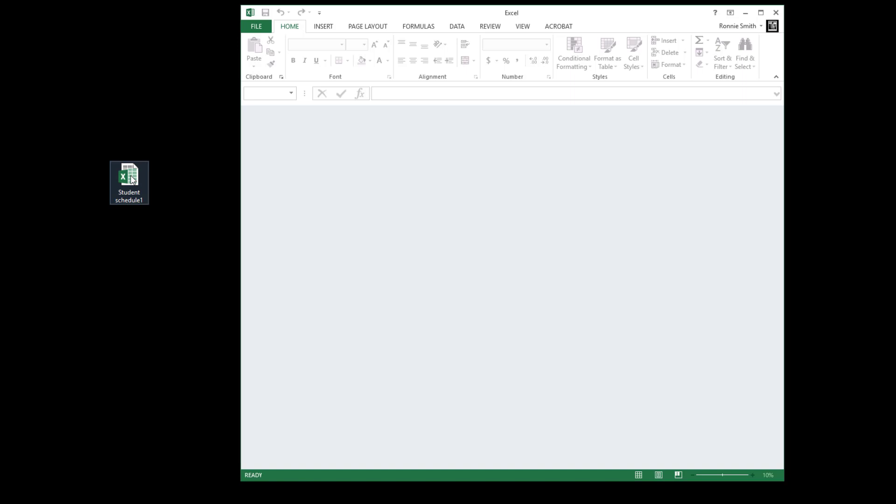
double_click(129, 177)
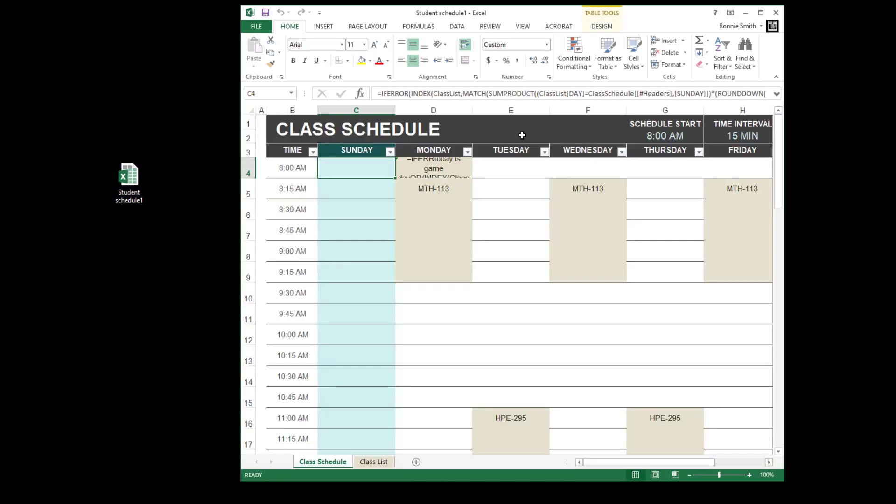